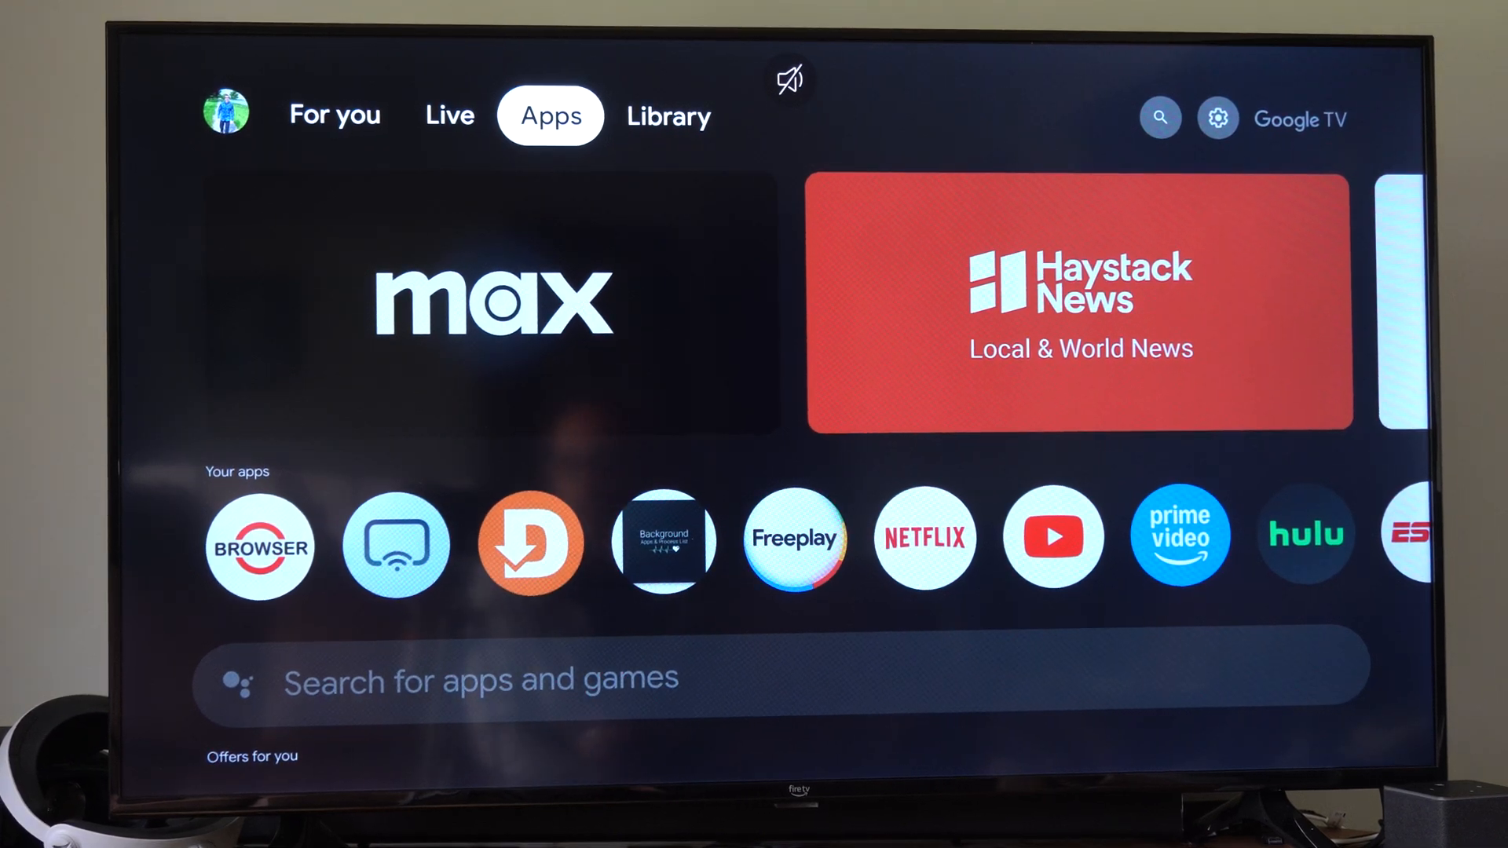
Step: Scroll down and open the device's Apps settings page
scroll(down, 3)
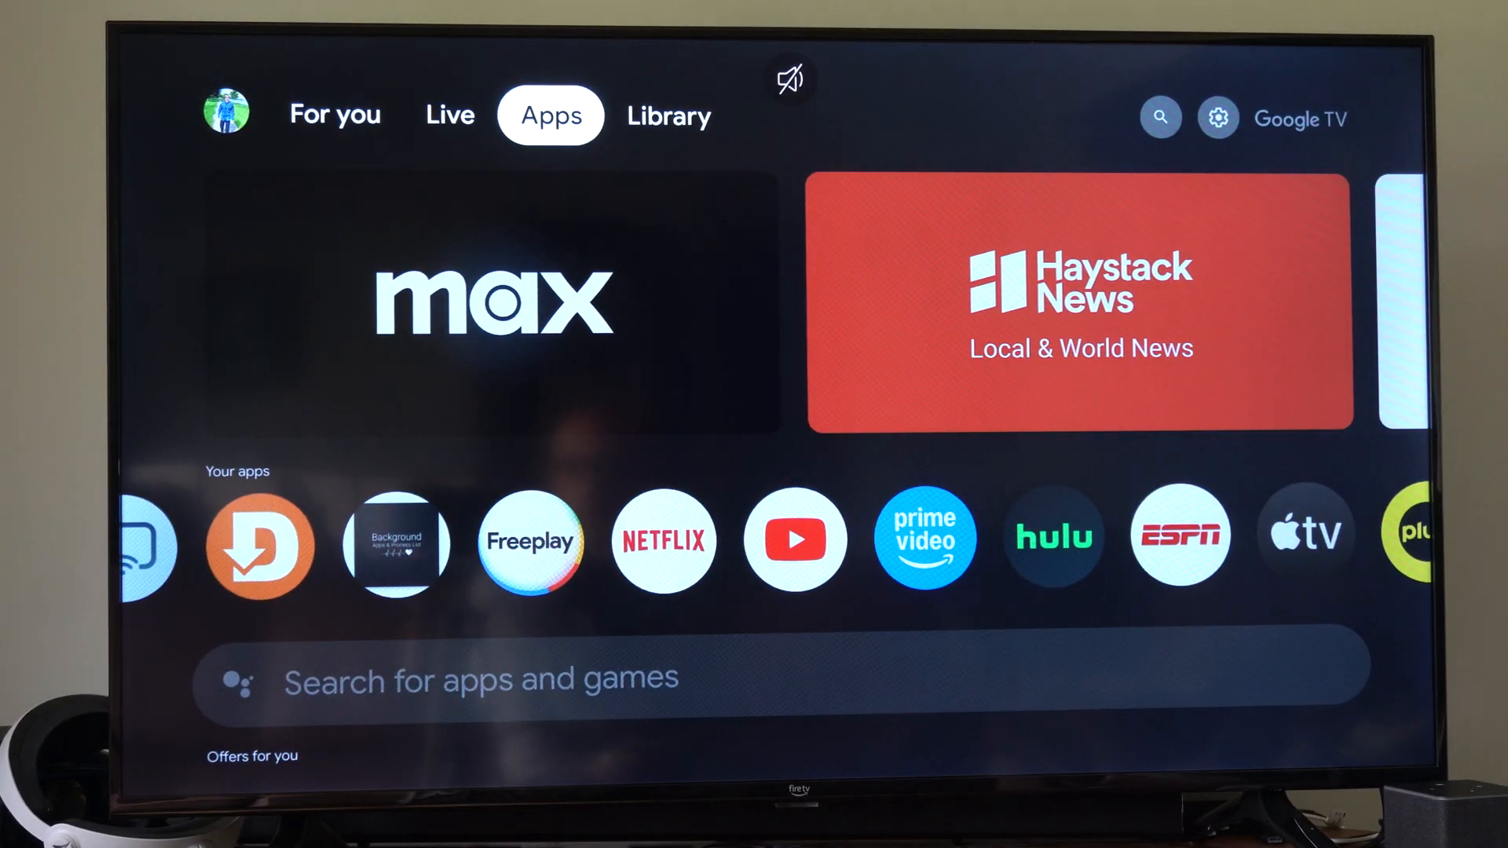
click(1219, 118)
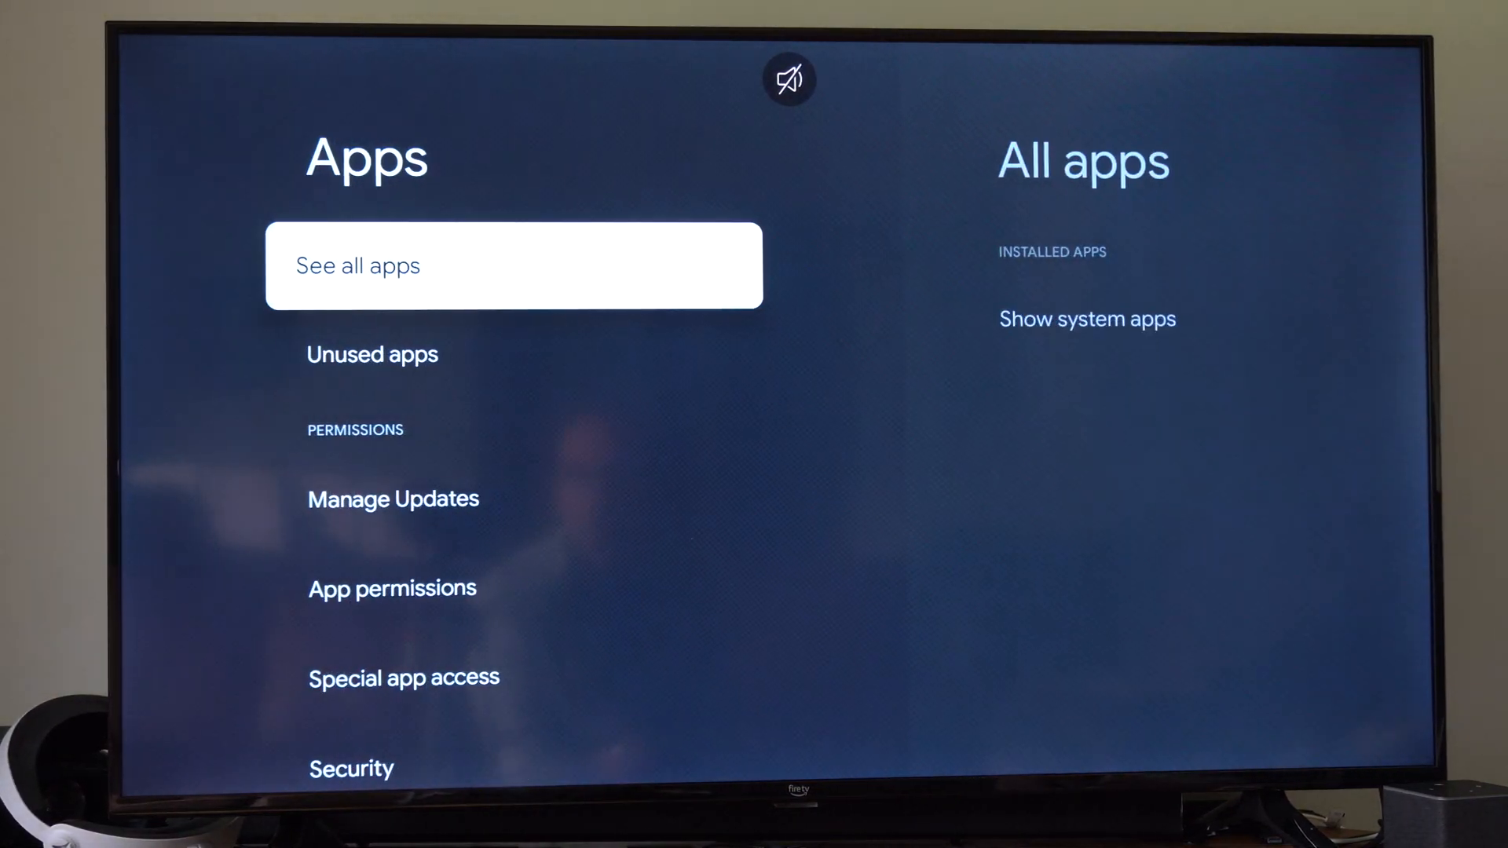
Step: Show all installed apps, pick Hulu, and bring up Clear cache confirmation
click(512, 265)
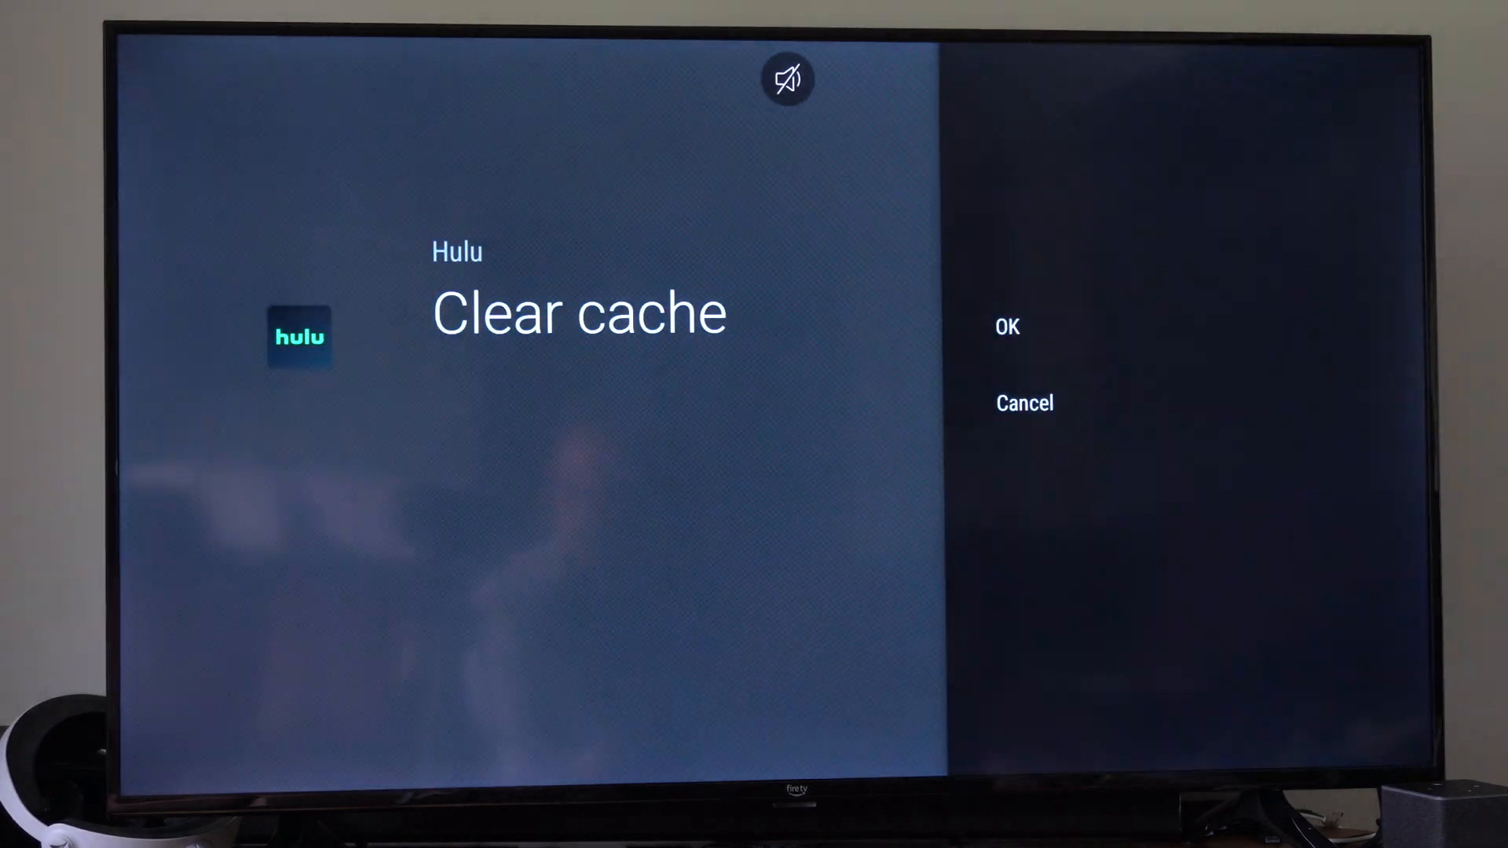
Step: Confirm clearing Hulu's cache, leaving 32.77 kB cache on its info page
click(1007, 327)
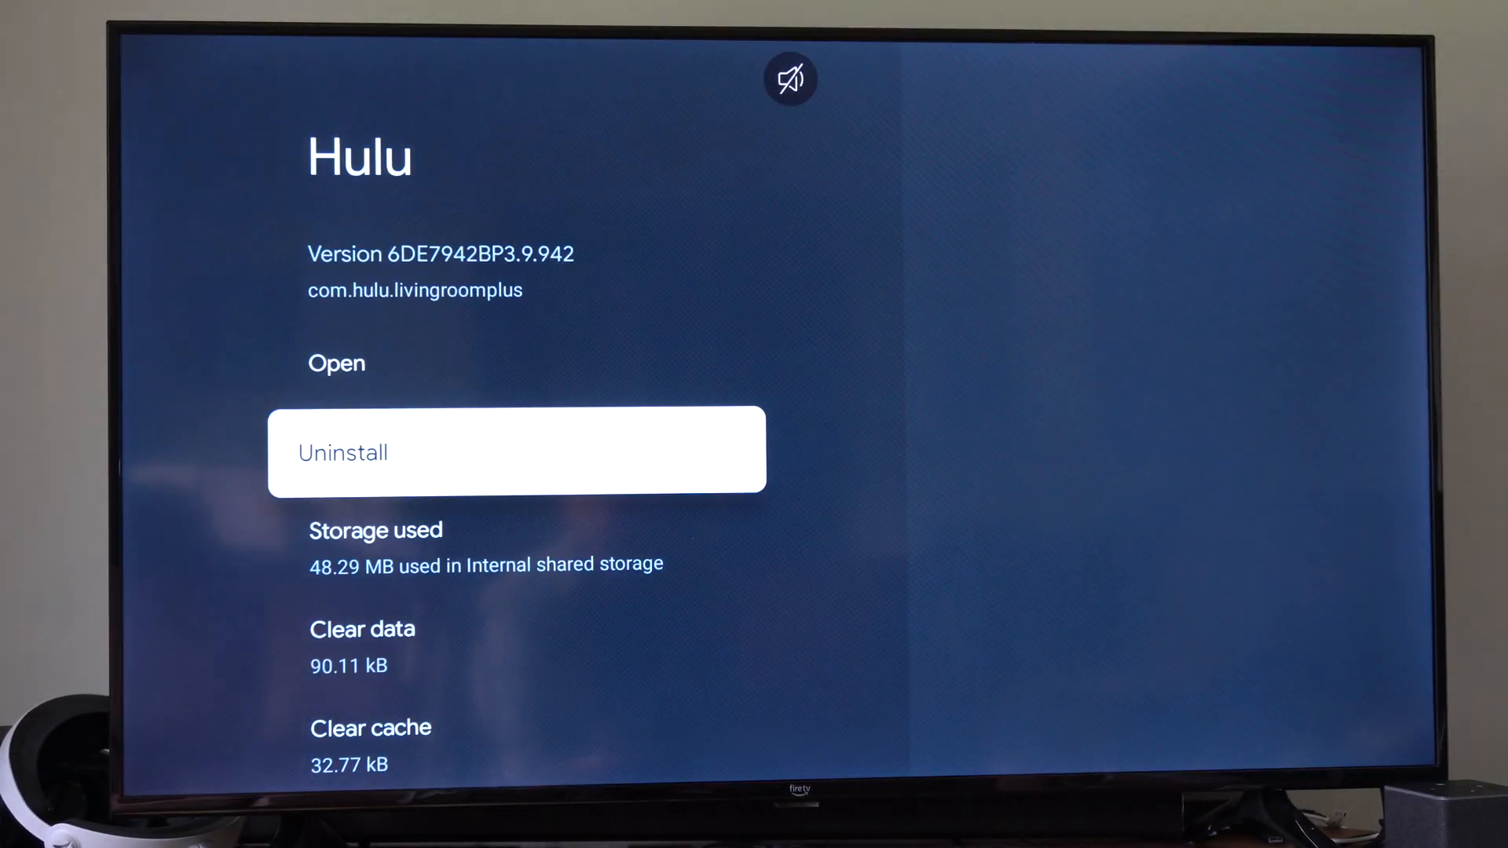
Step: Uninstall Hulu and reach the store listing showing Hulu for Android TV
key(Back)
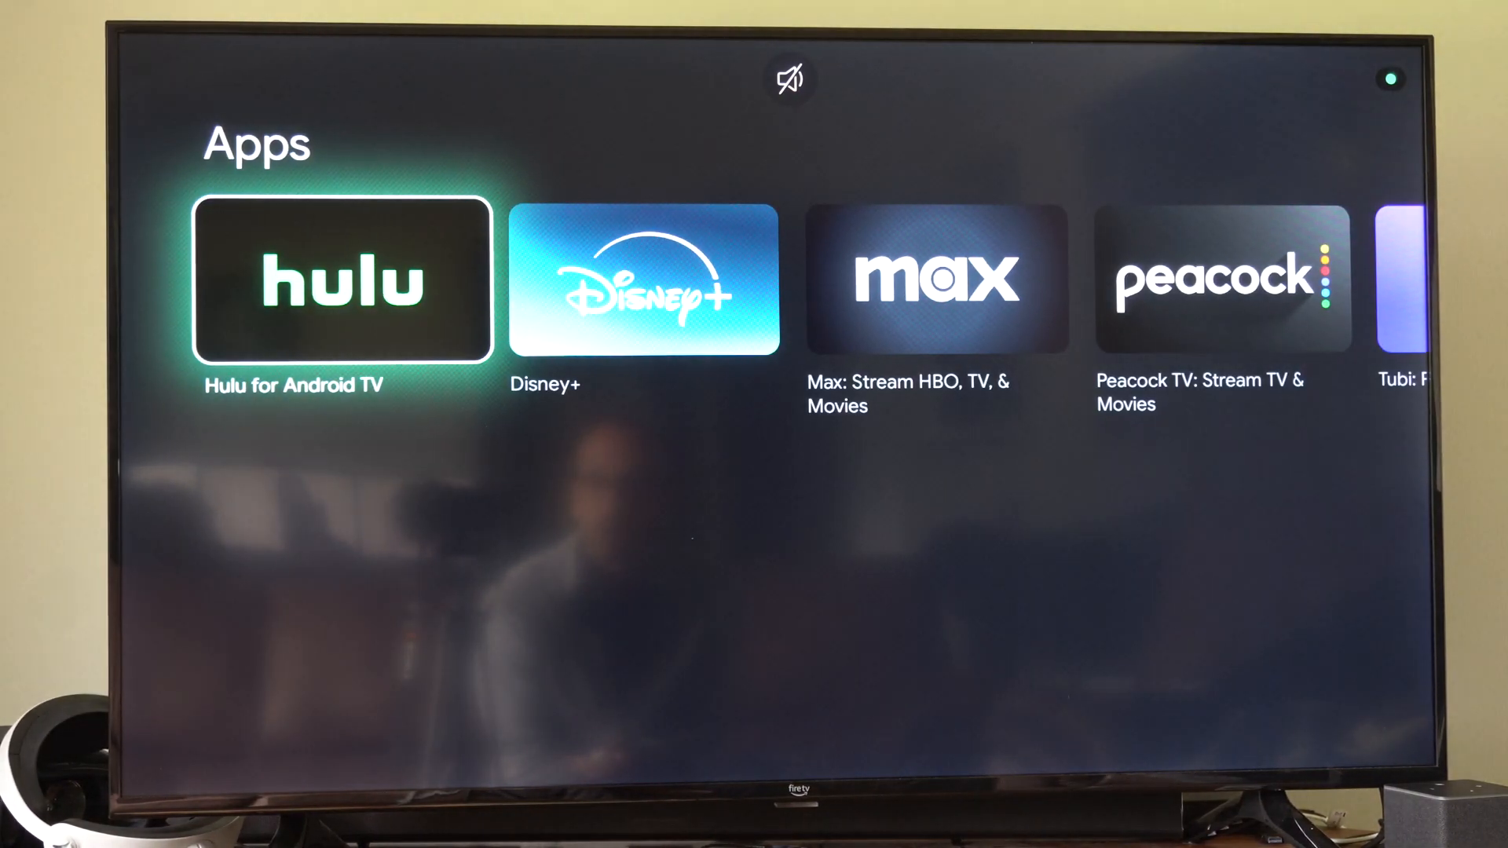
scroll(right, 3)
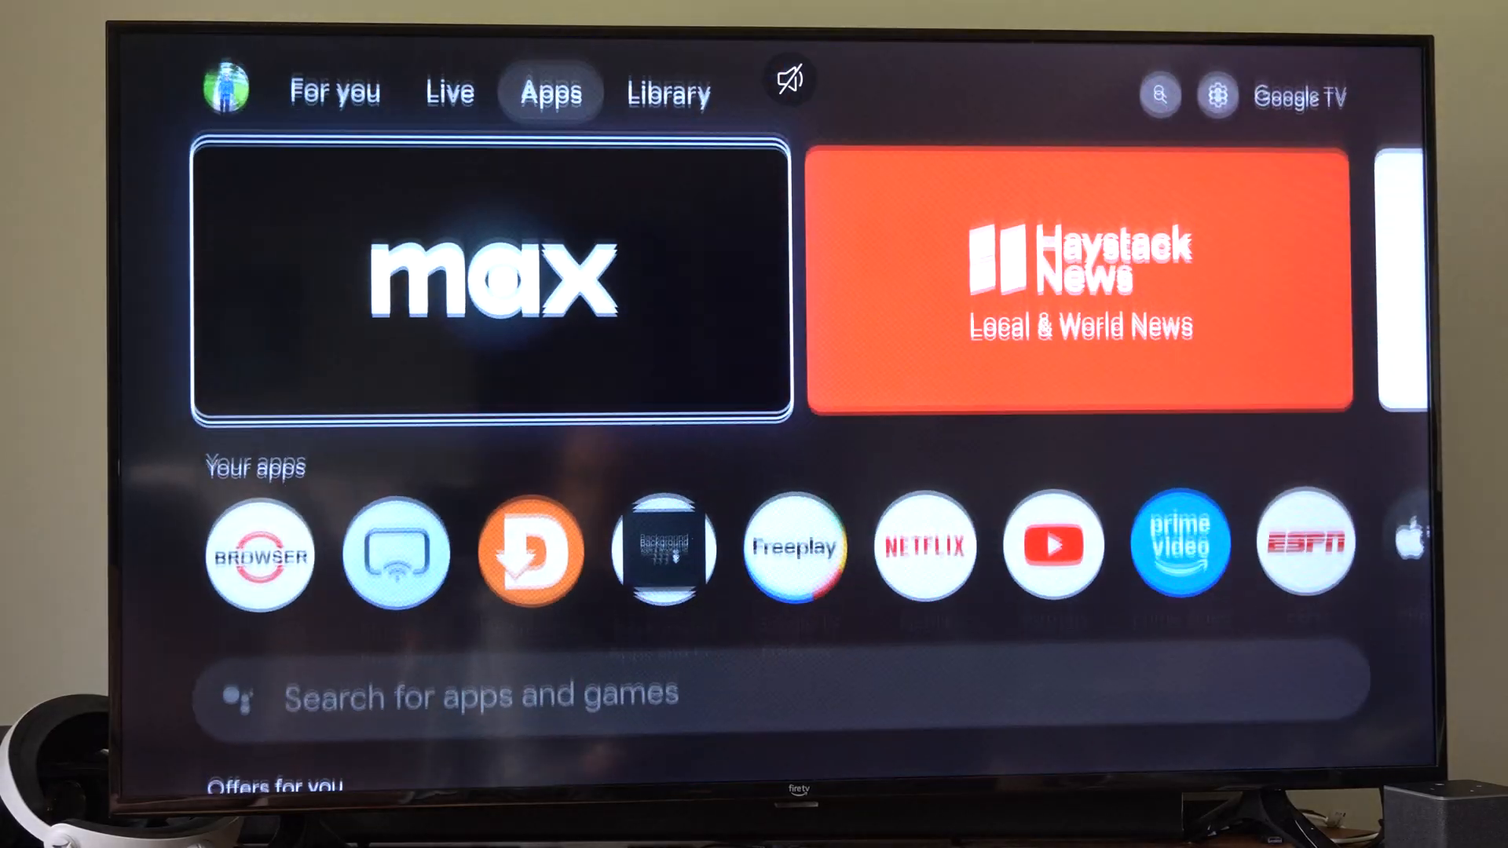
scroll(down, 3)
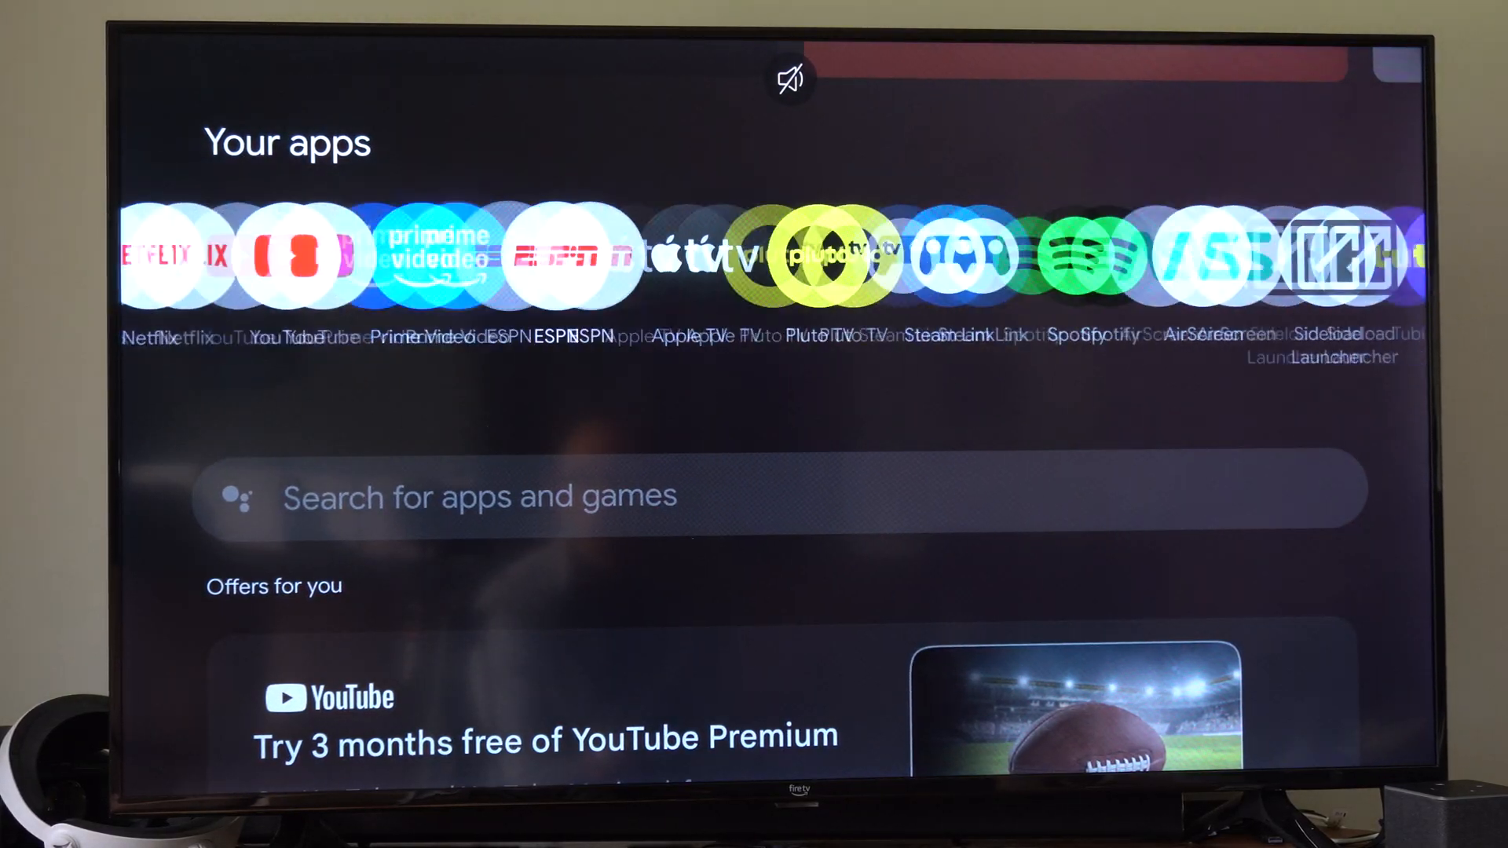
scroll(right, 3)
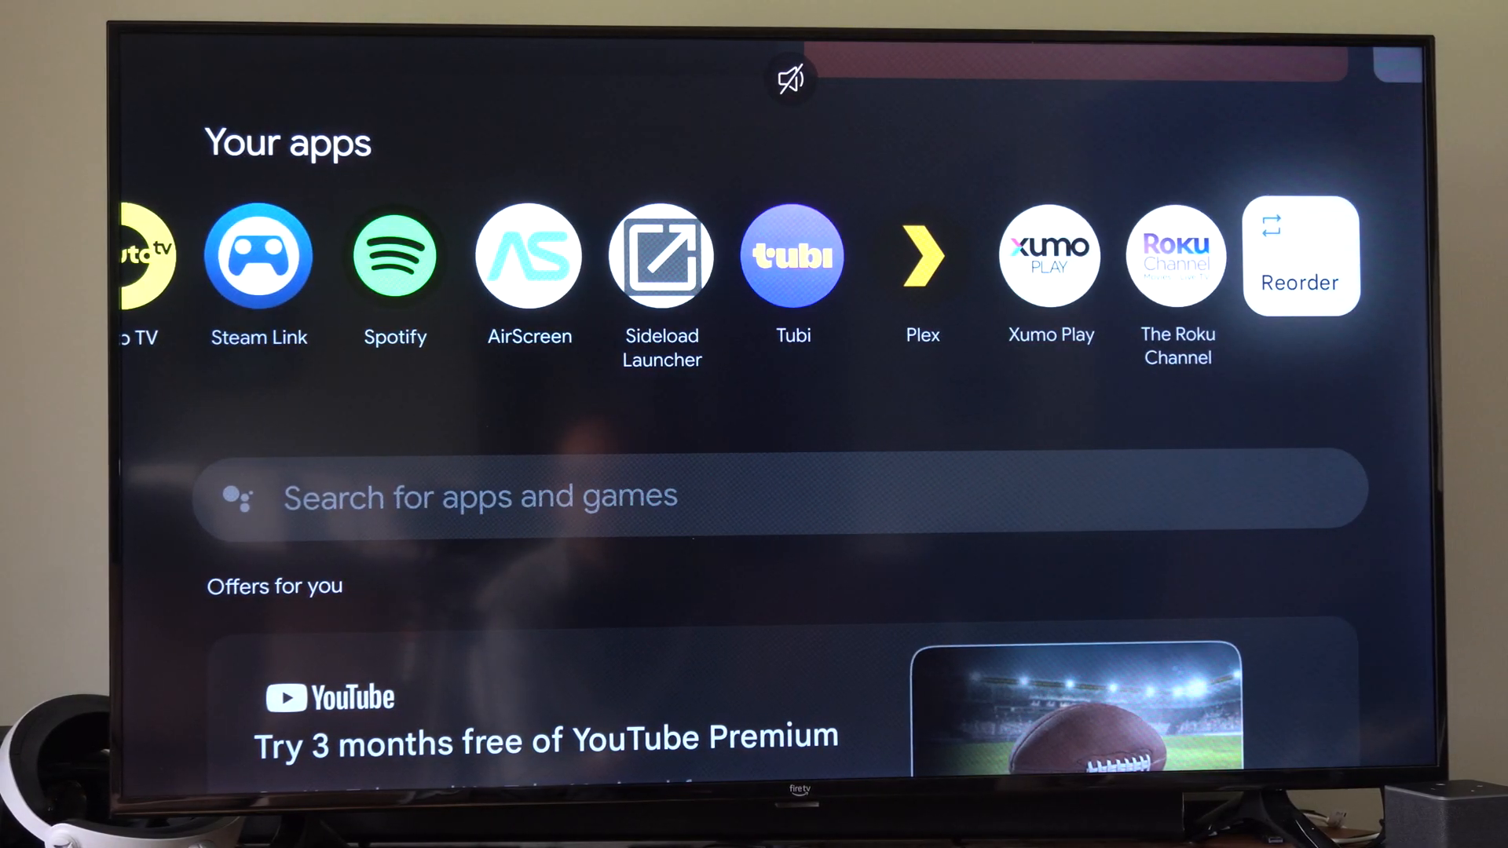